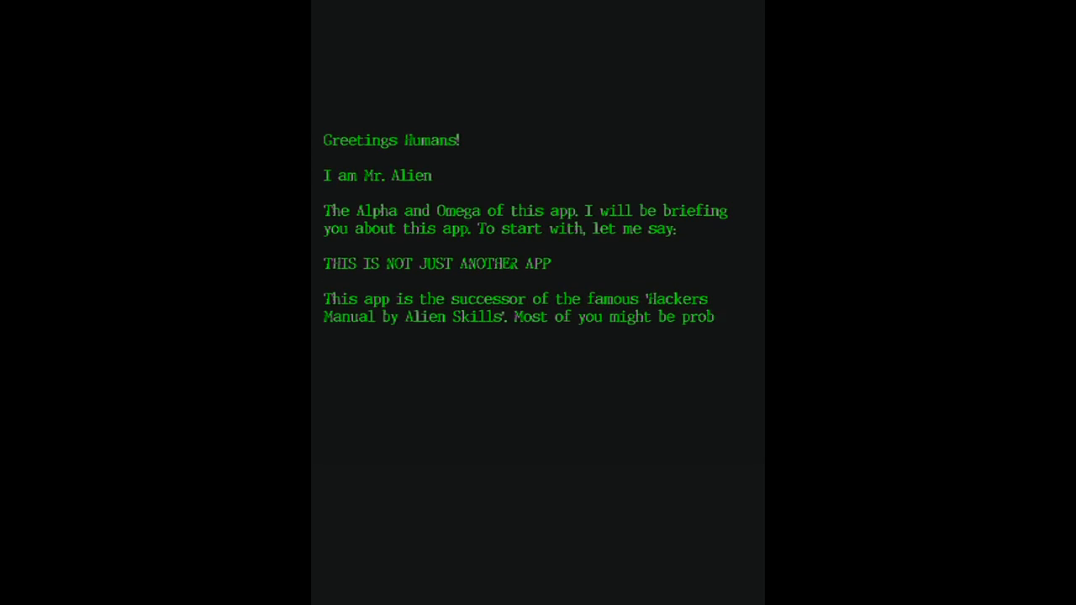
# Step: Scroll through the Kali install how-to post and the News feed articles, including the Silk Road theft report
pyautogui.scroll(3)
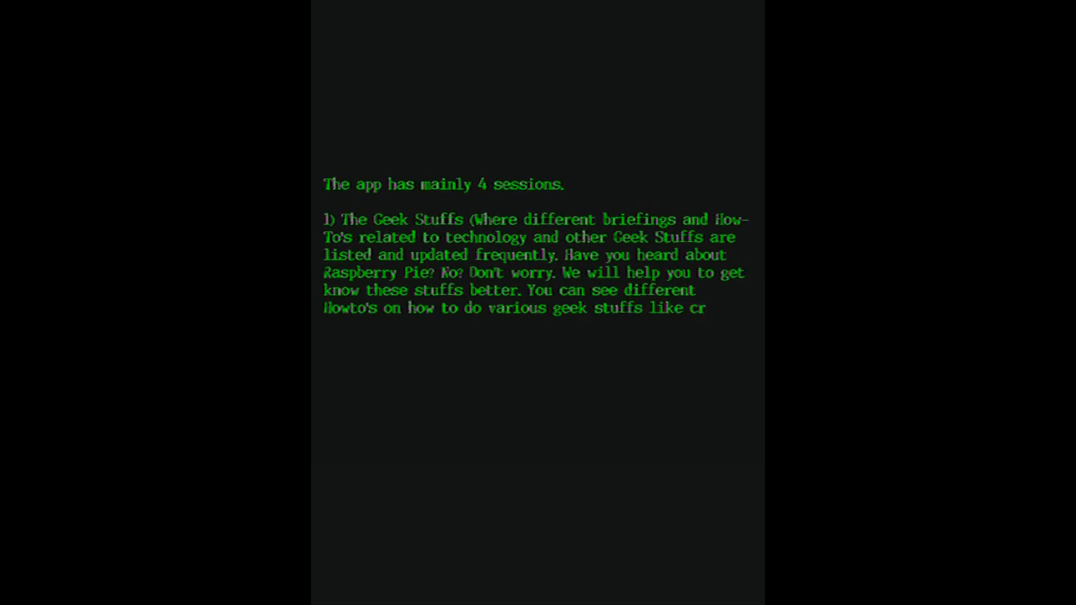
pyautogui.scroll(3)
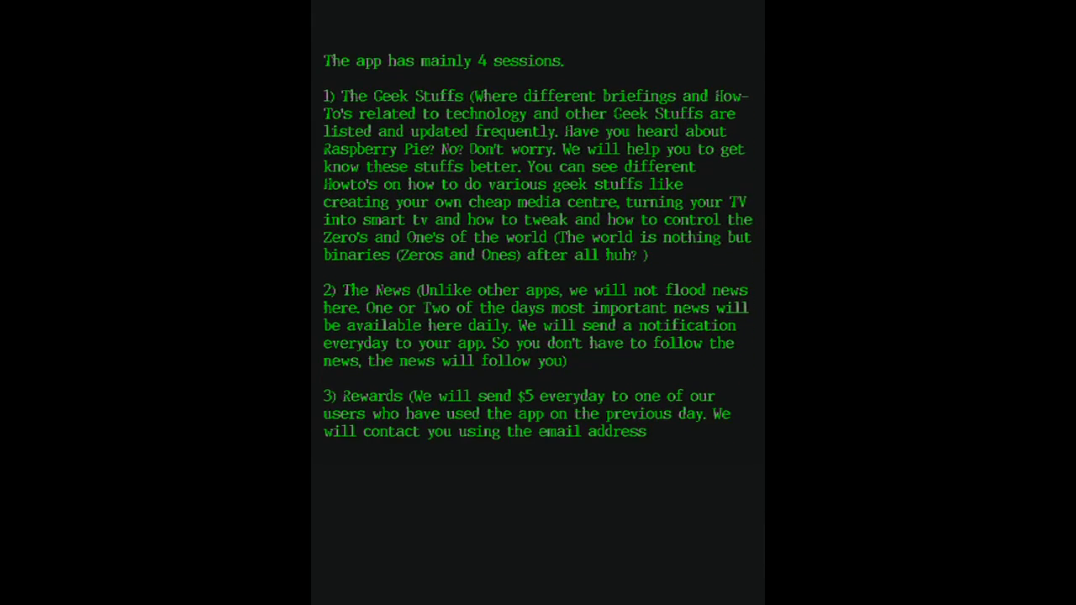
pyautogui.scroll(-3)
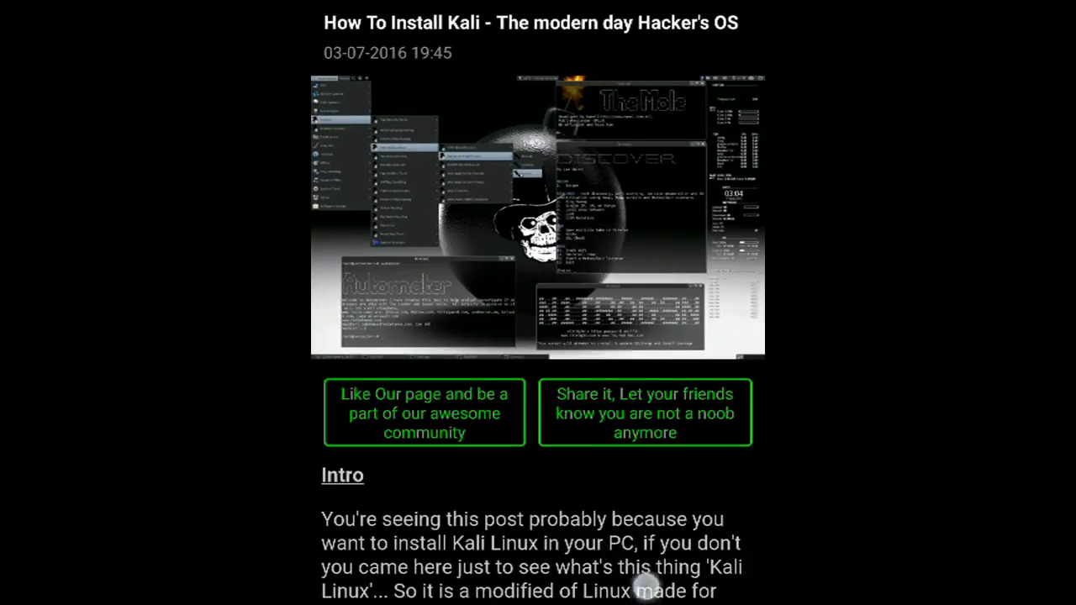
pyautogui.scroll(-3)
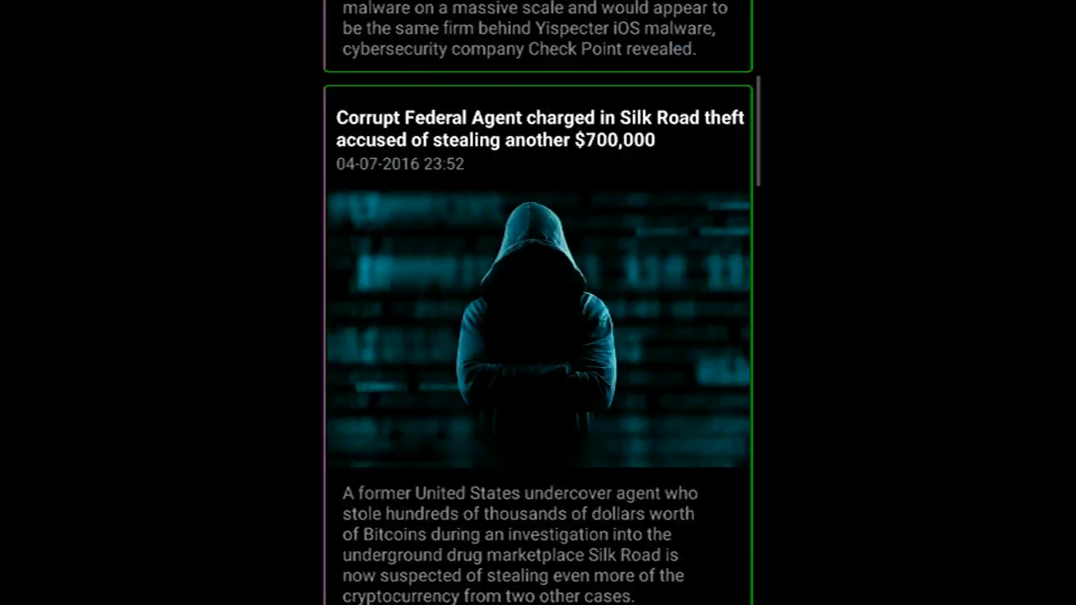
pyautogui.scroll(-3)
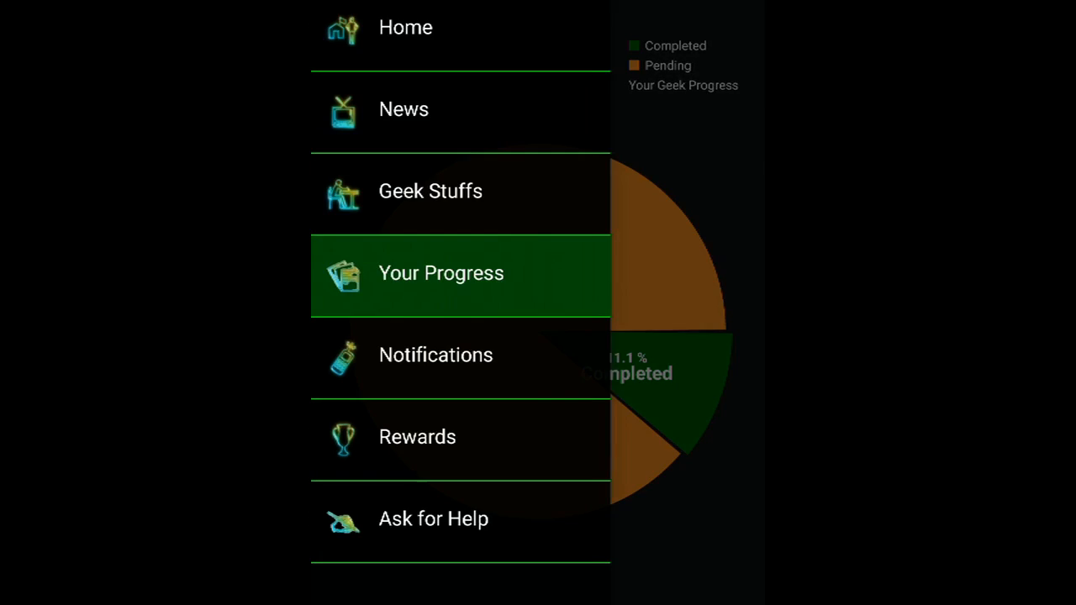
# Step: Submit an Ask for Help question on making a Raspberry Pi media centre and checking wifi
pyautogui.click(433, 517)
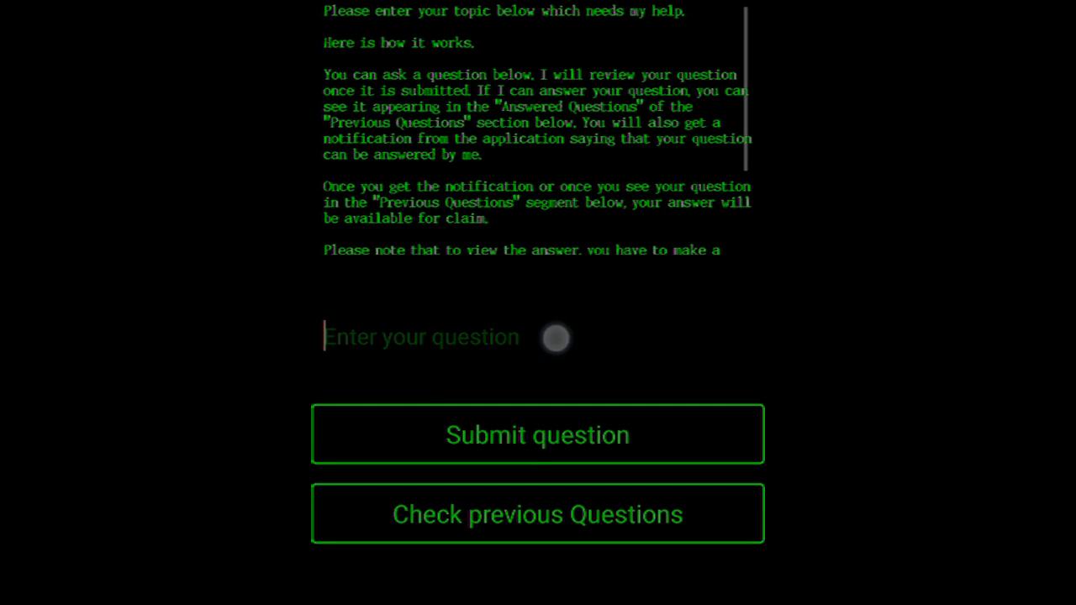
pyautogui.write('I wanna know hiw')
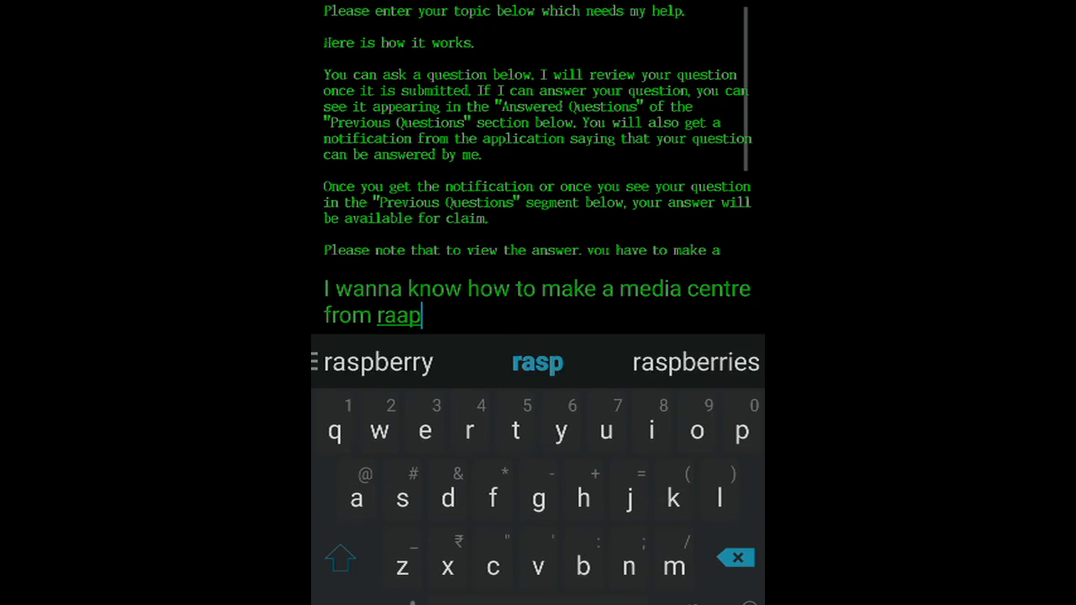
pyautogui.write('berry pie. Can u also help me in')
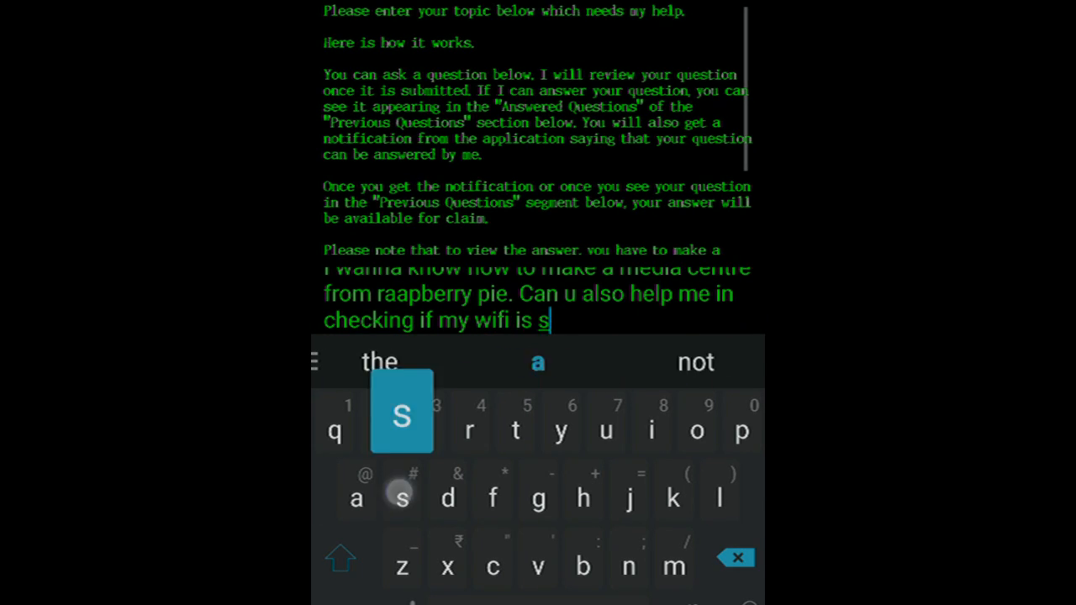
pyautogui.click(471, 433)
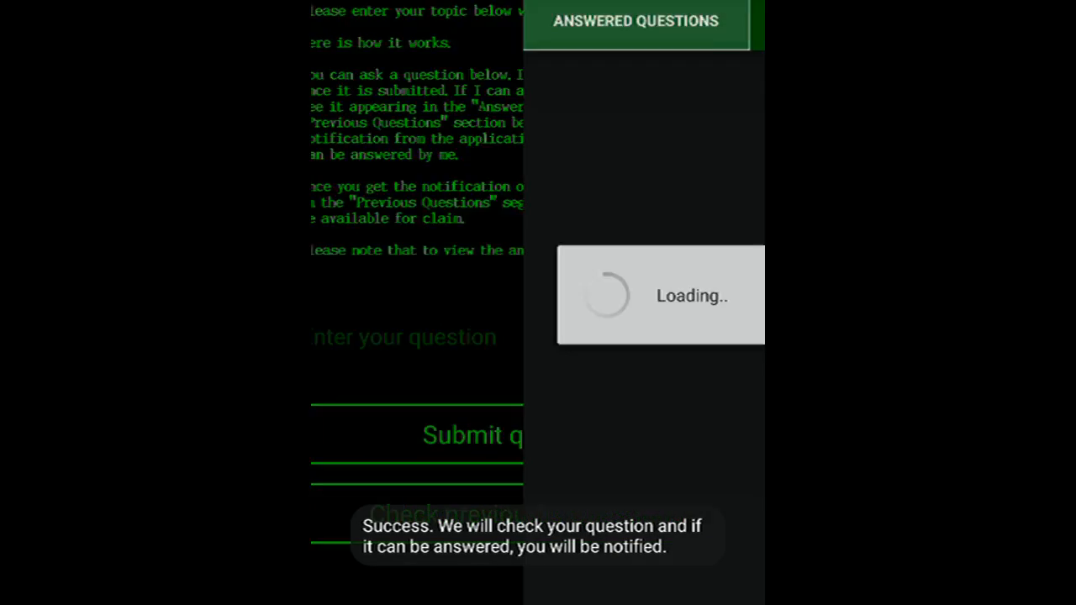